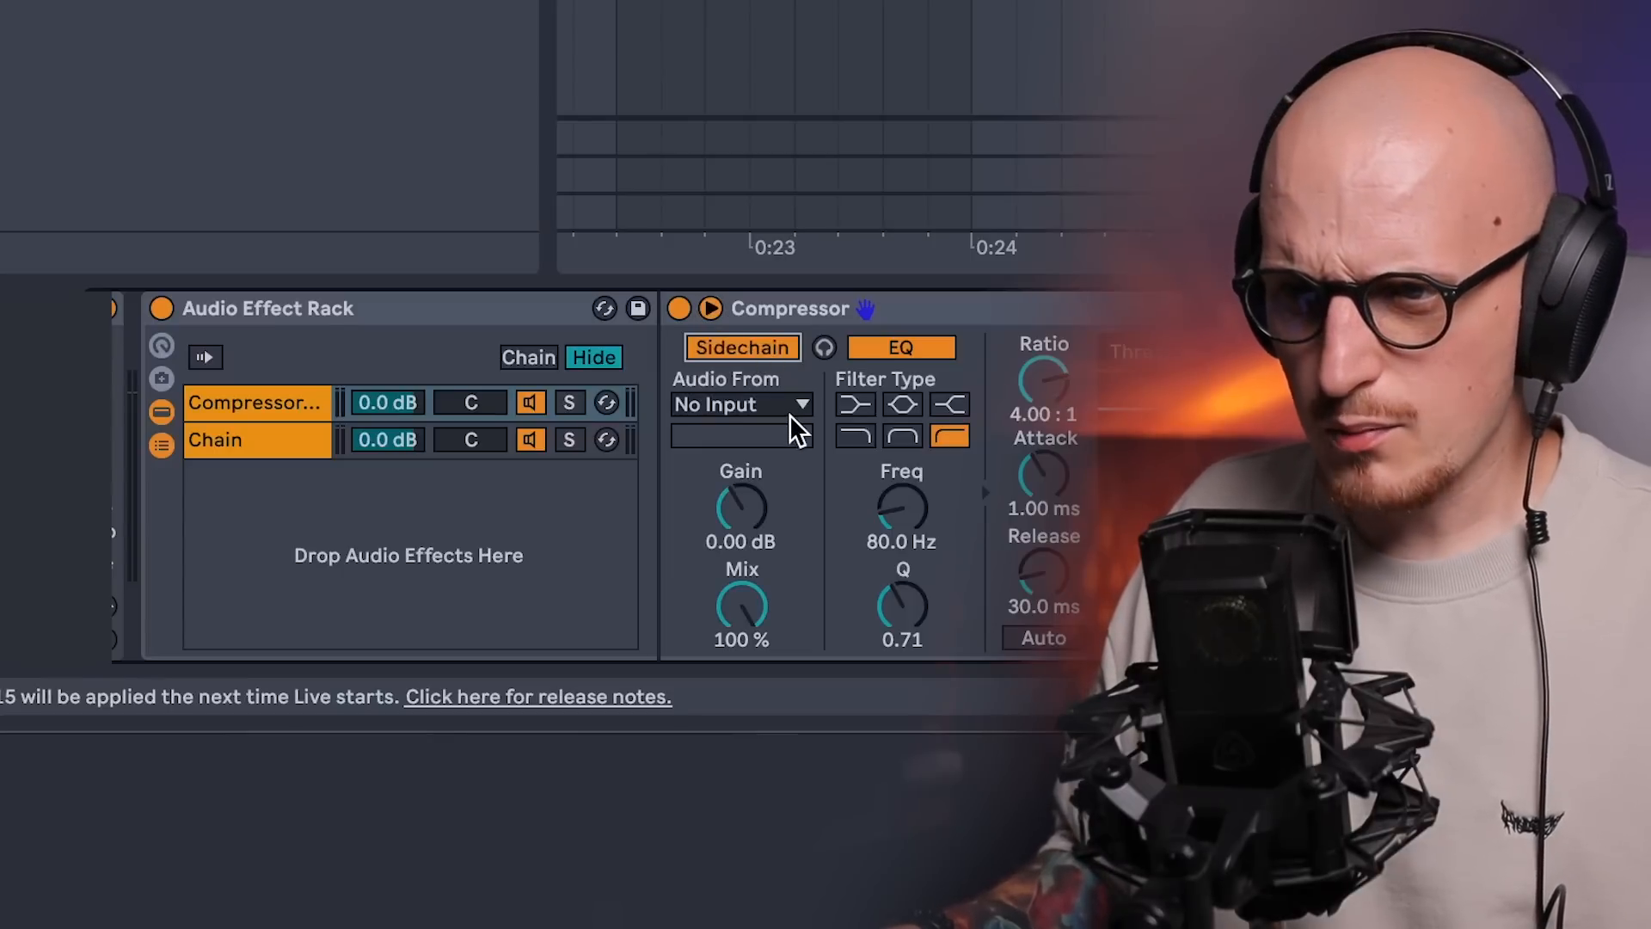
# Set the Compressor's sidechain Audio From to the driving source track
pyautogui.click(740, 404)
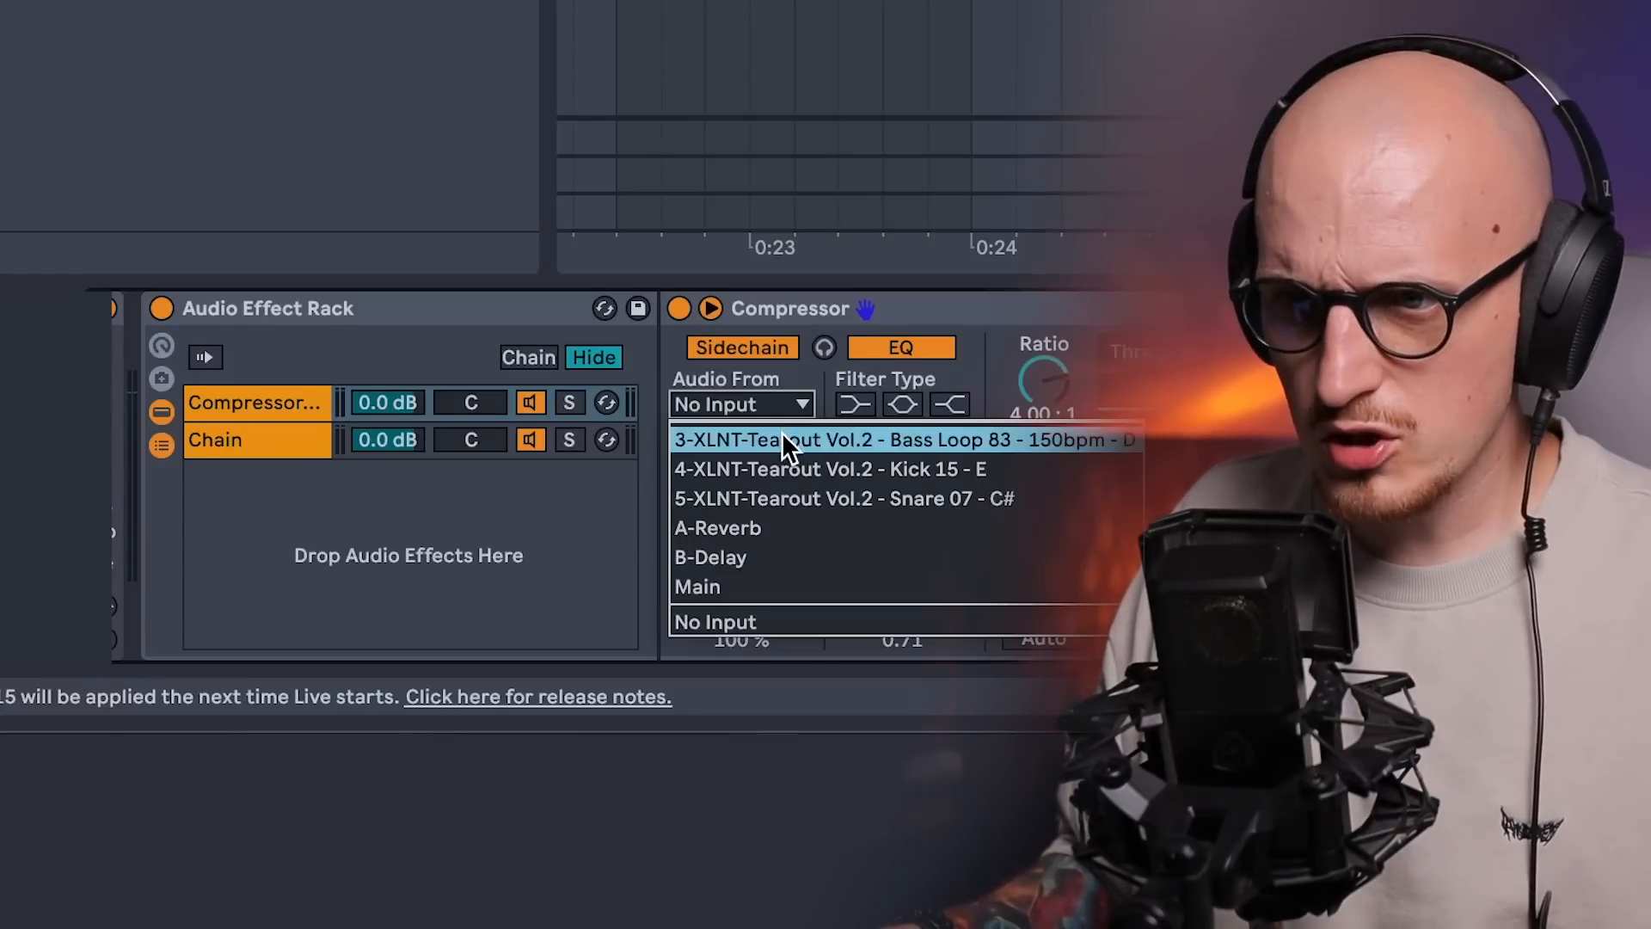
pyautogui.click(832, 469)
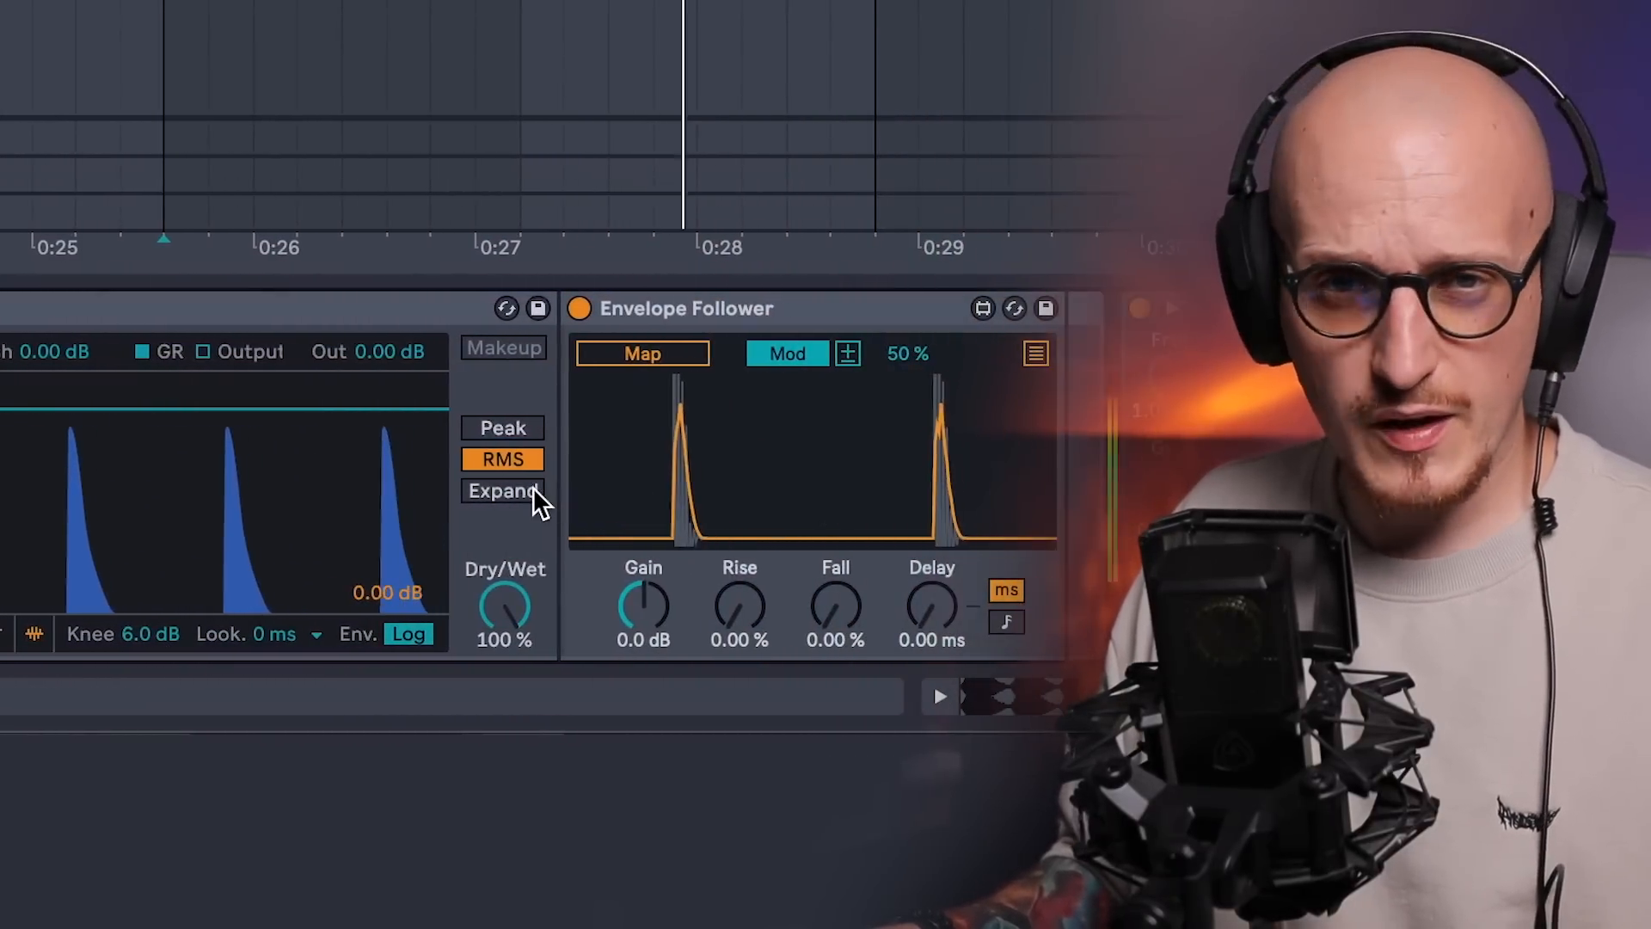
# Select the Gate chain in the new Audio Effect Rack's chain list
pyautogui.click(641, 353)
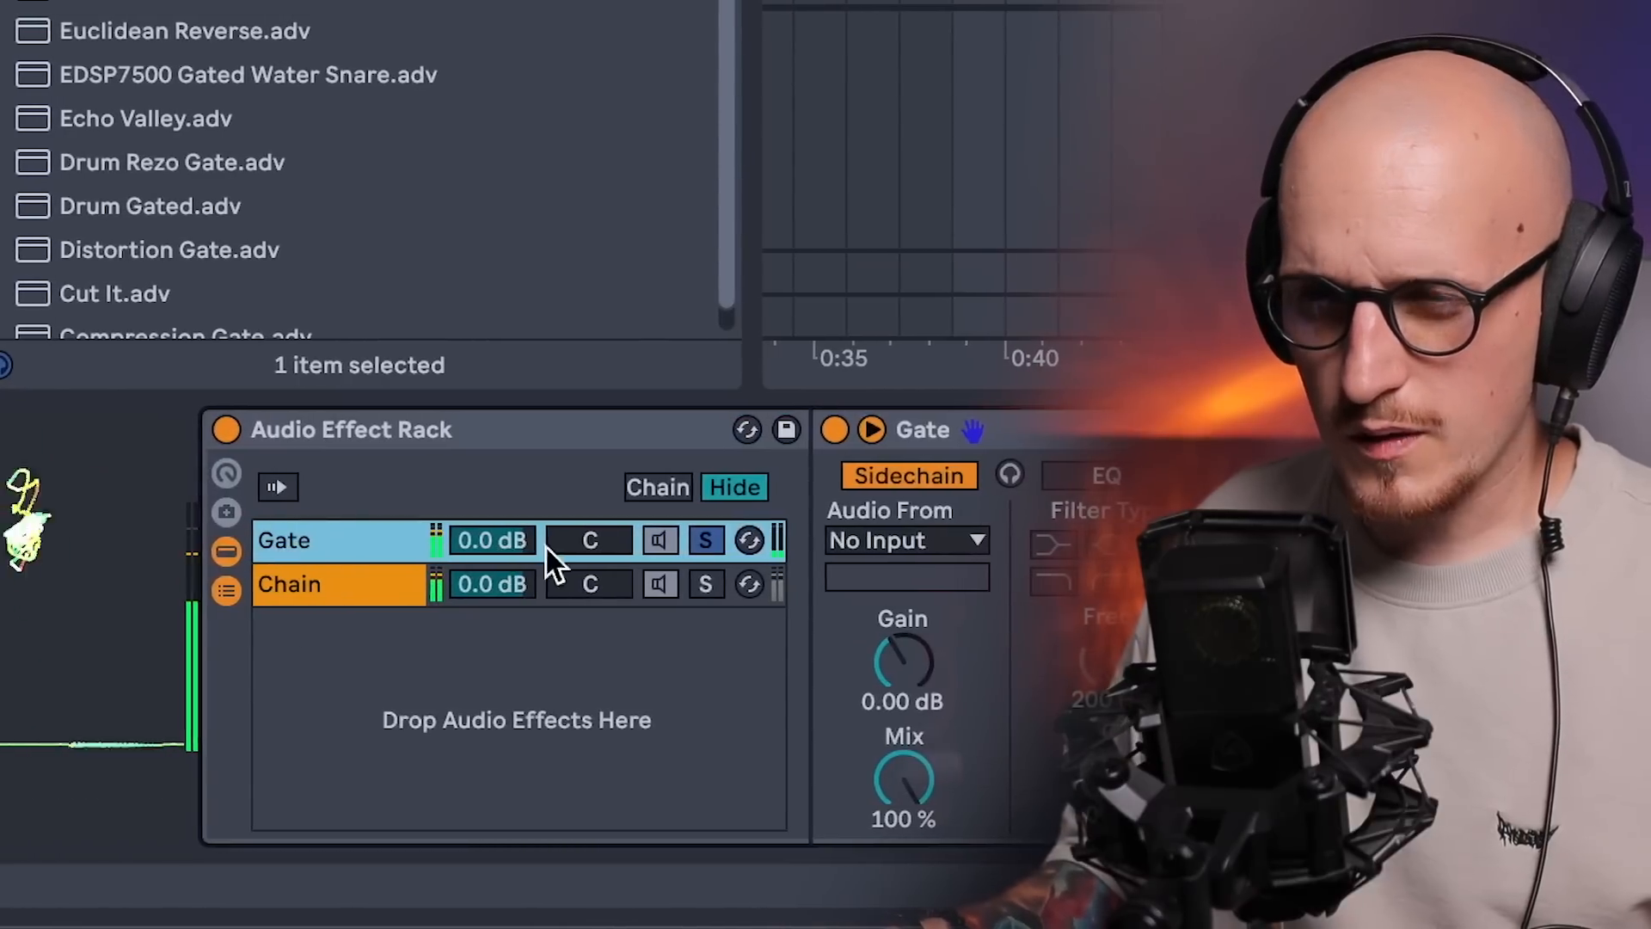
# Turn off Solo on the Gate chain
pyautogui.click(905, 541)
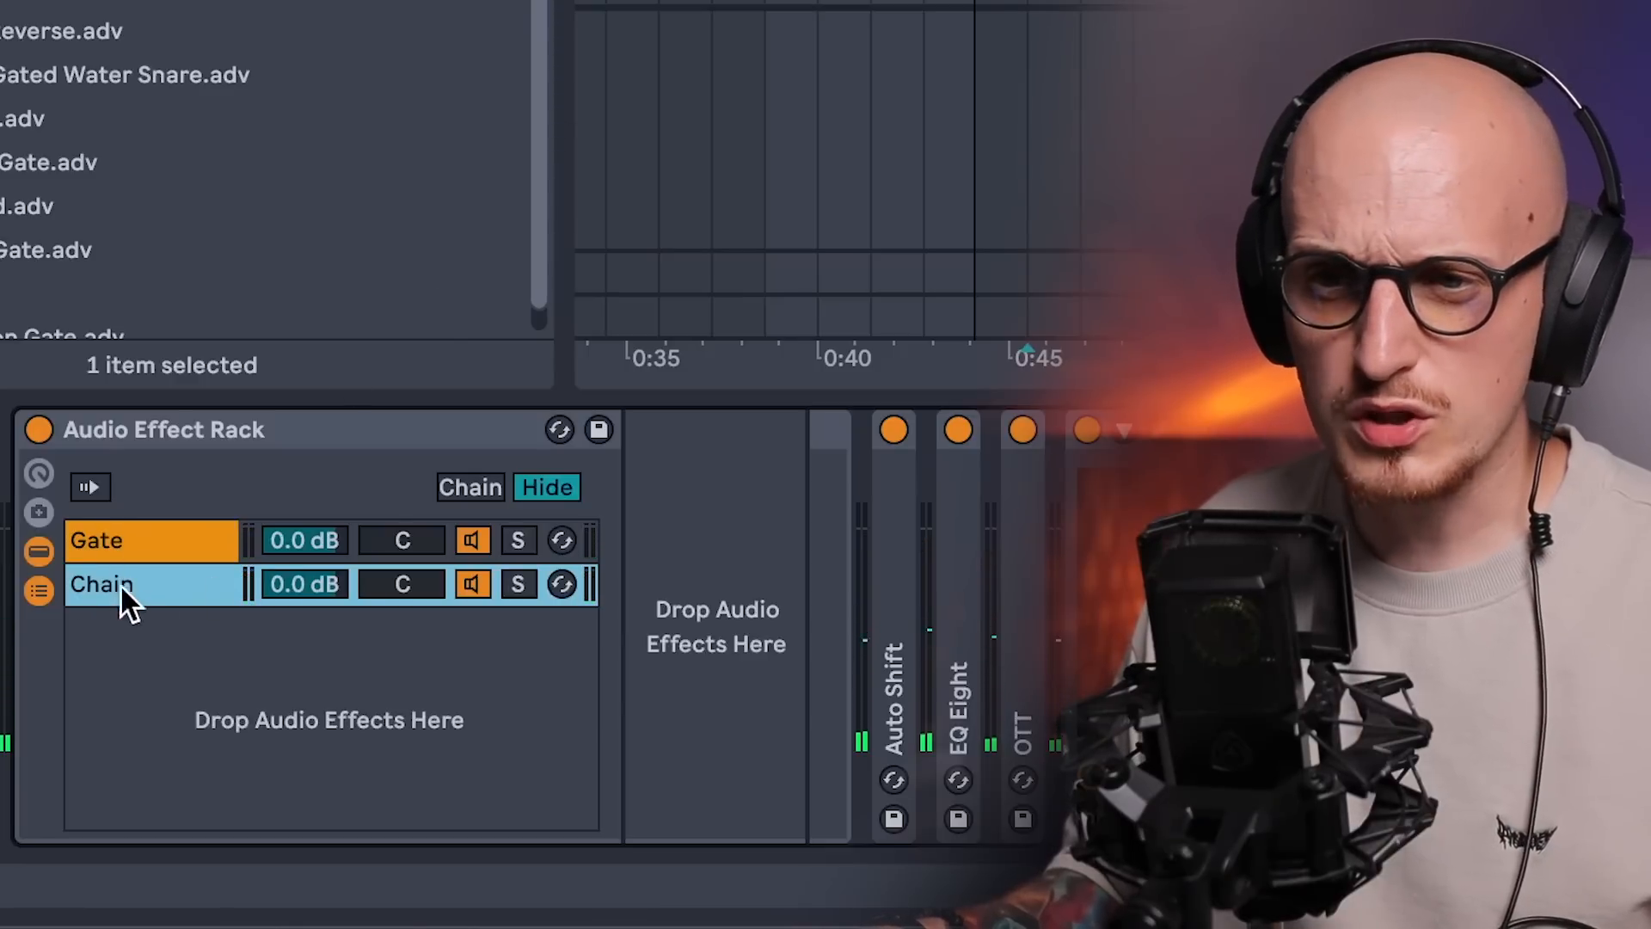
# Key the Gate from a source track and set its Lookahead to 0 ms
pyautogui.click(97, 540)
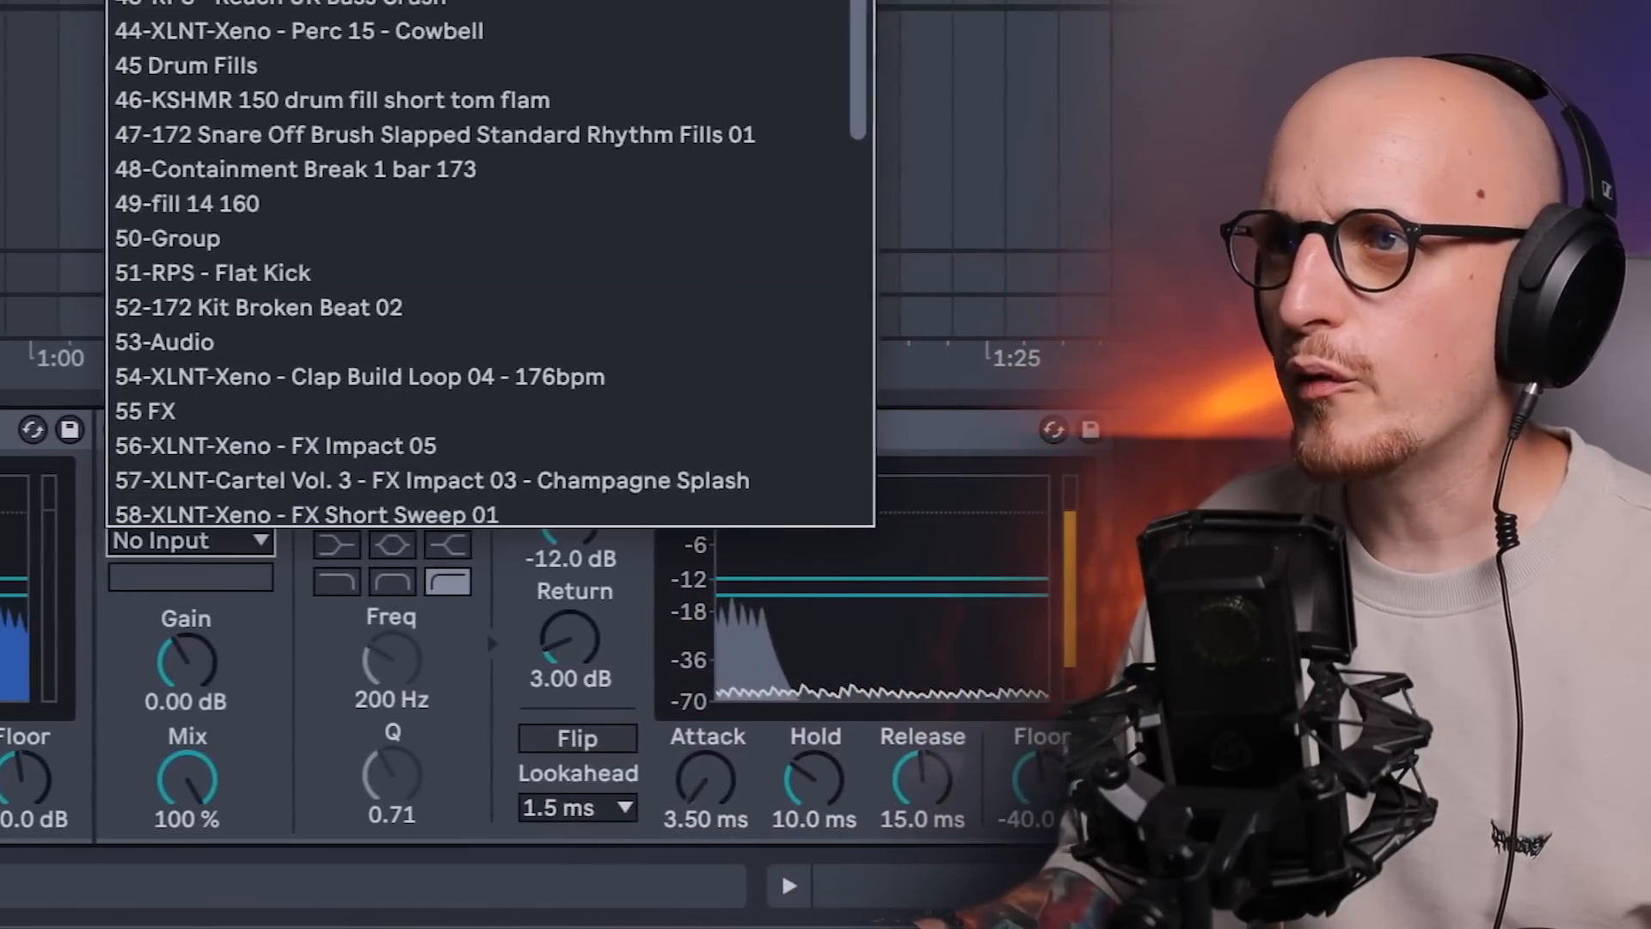
pyautogui.click(578, 808)
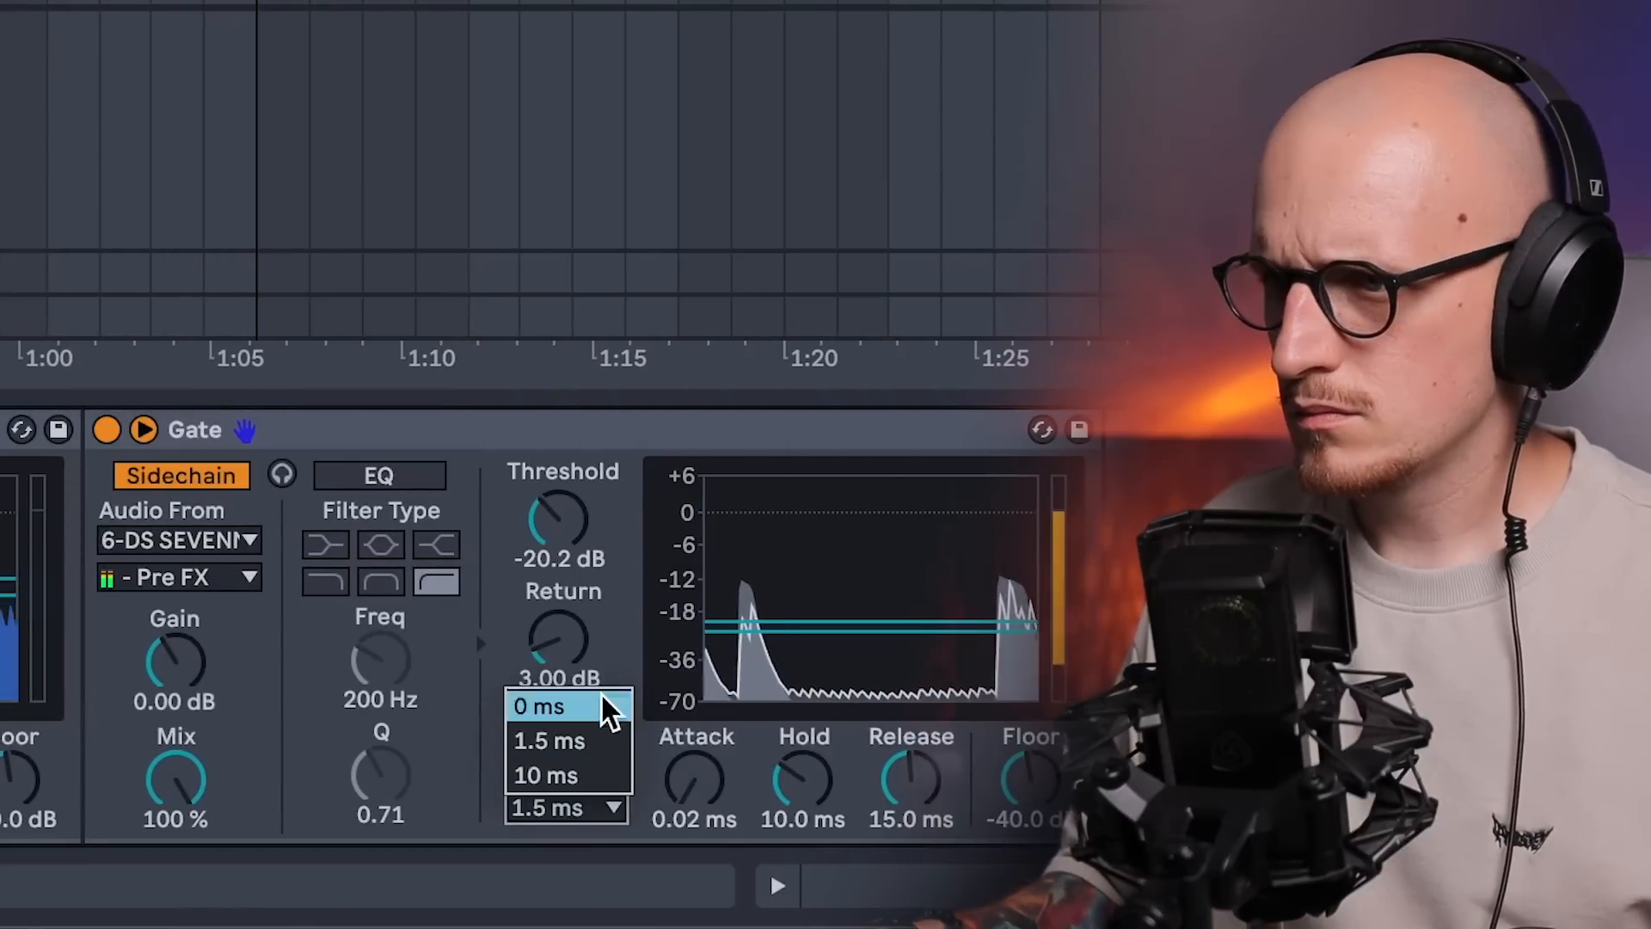
pyautogui.click(540, 705)
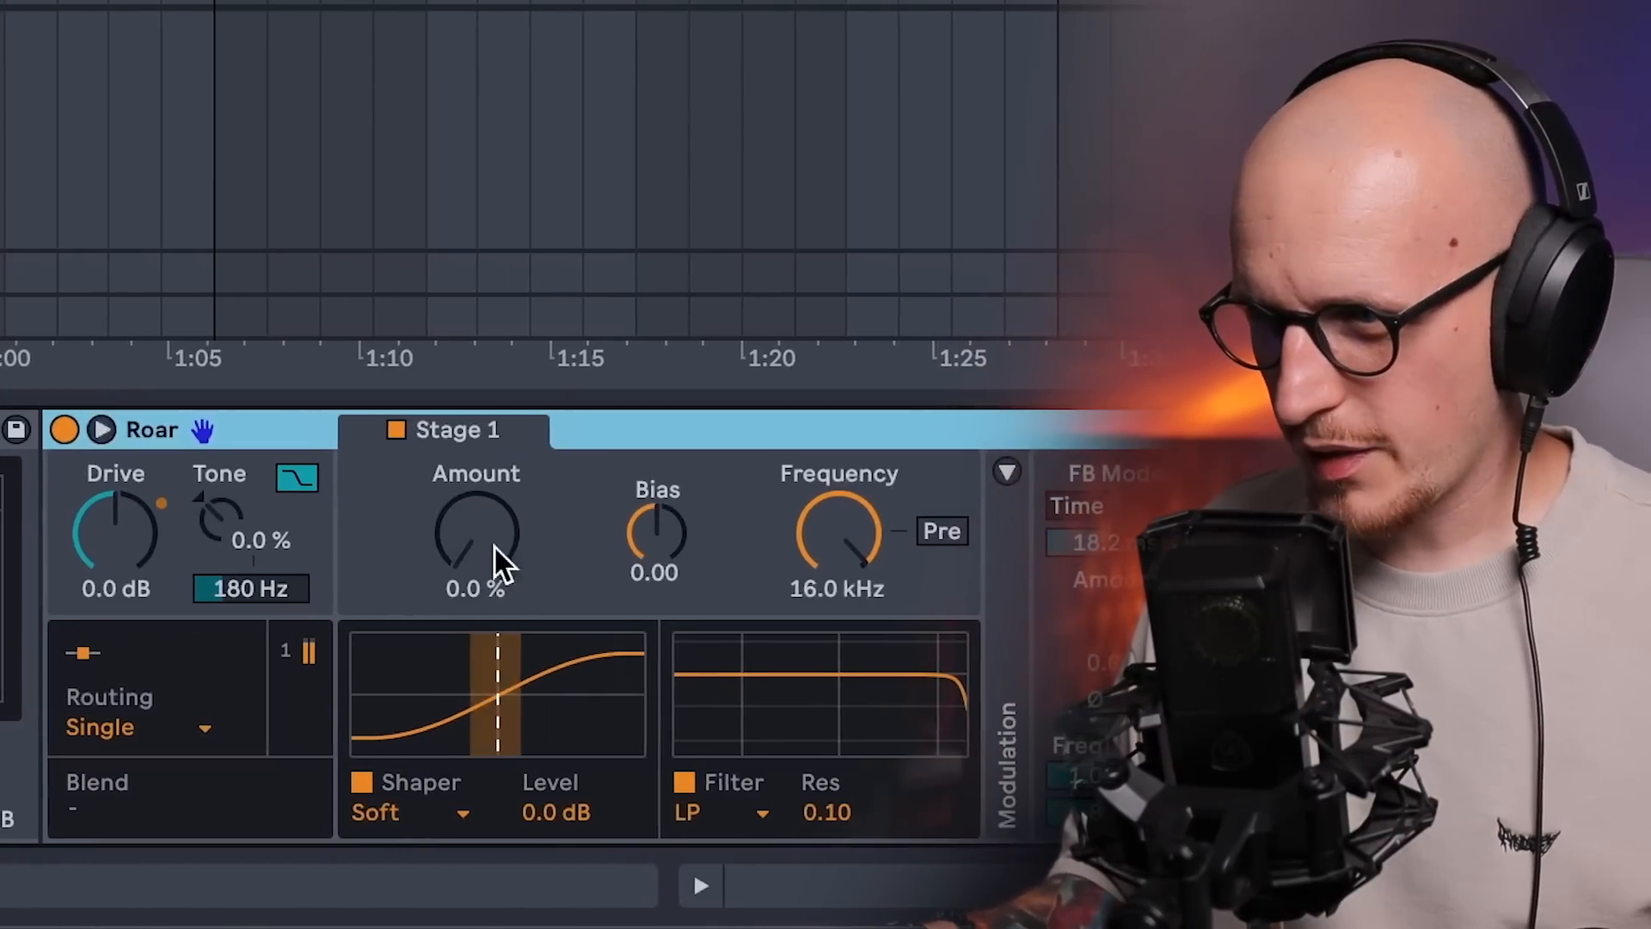
# Raise Roar's Stage 1 Amount to about 7.9% and pick an FB Mode
pyautogui.click(1069, 506)
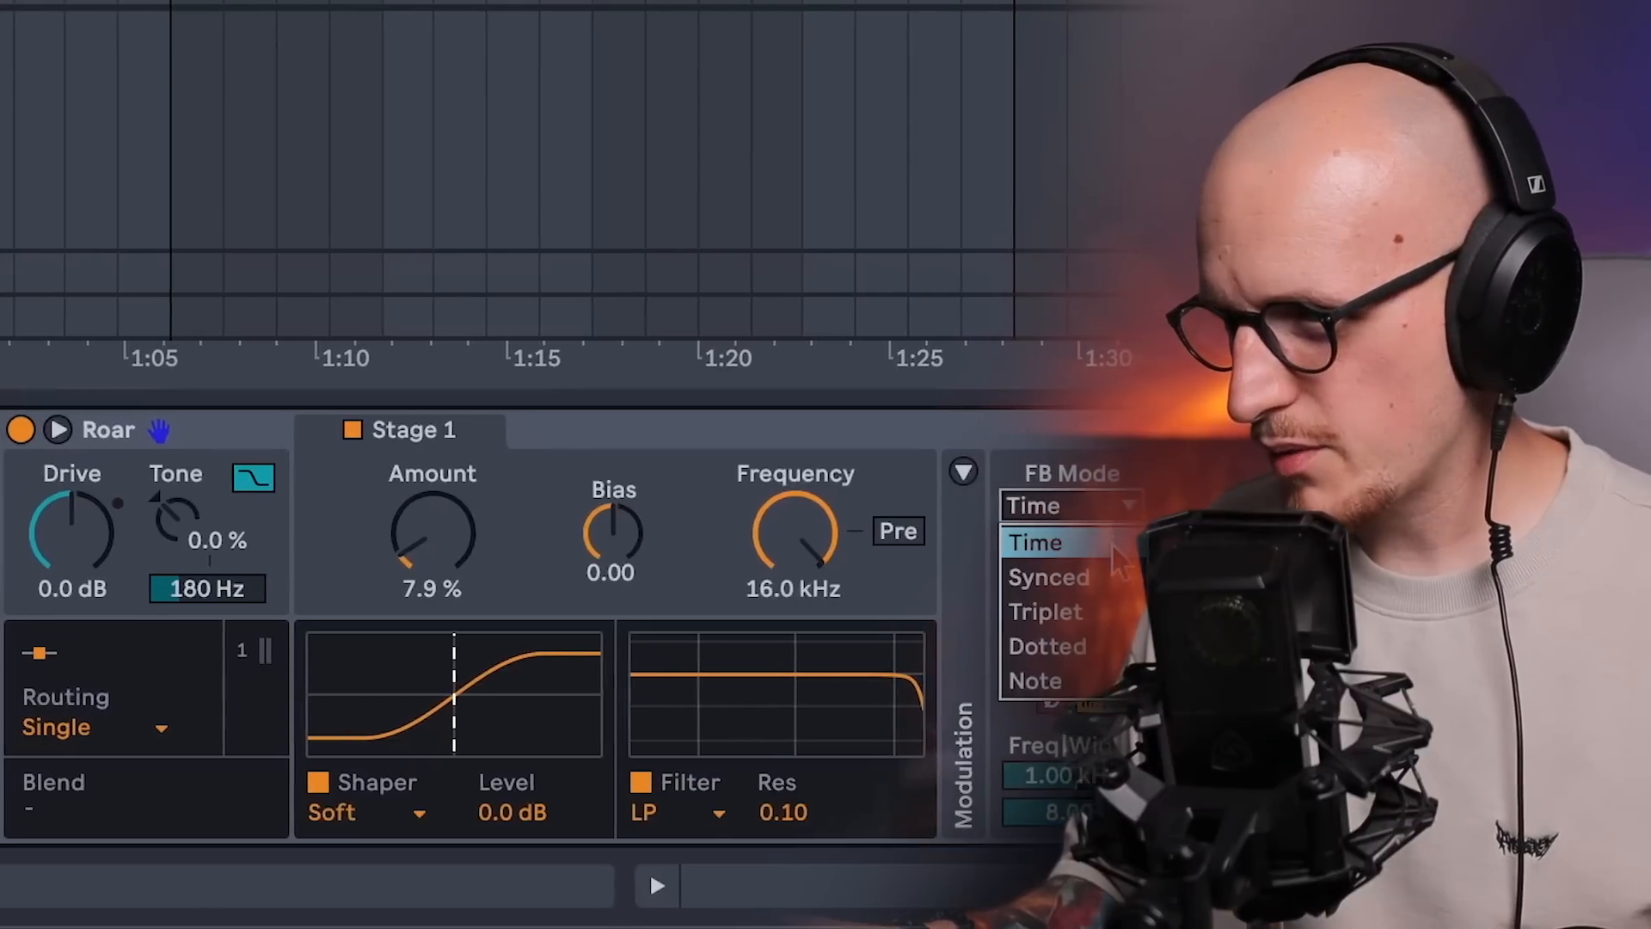
pyautogui.click(1037, 680)
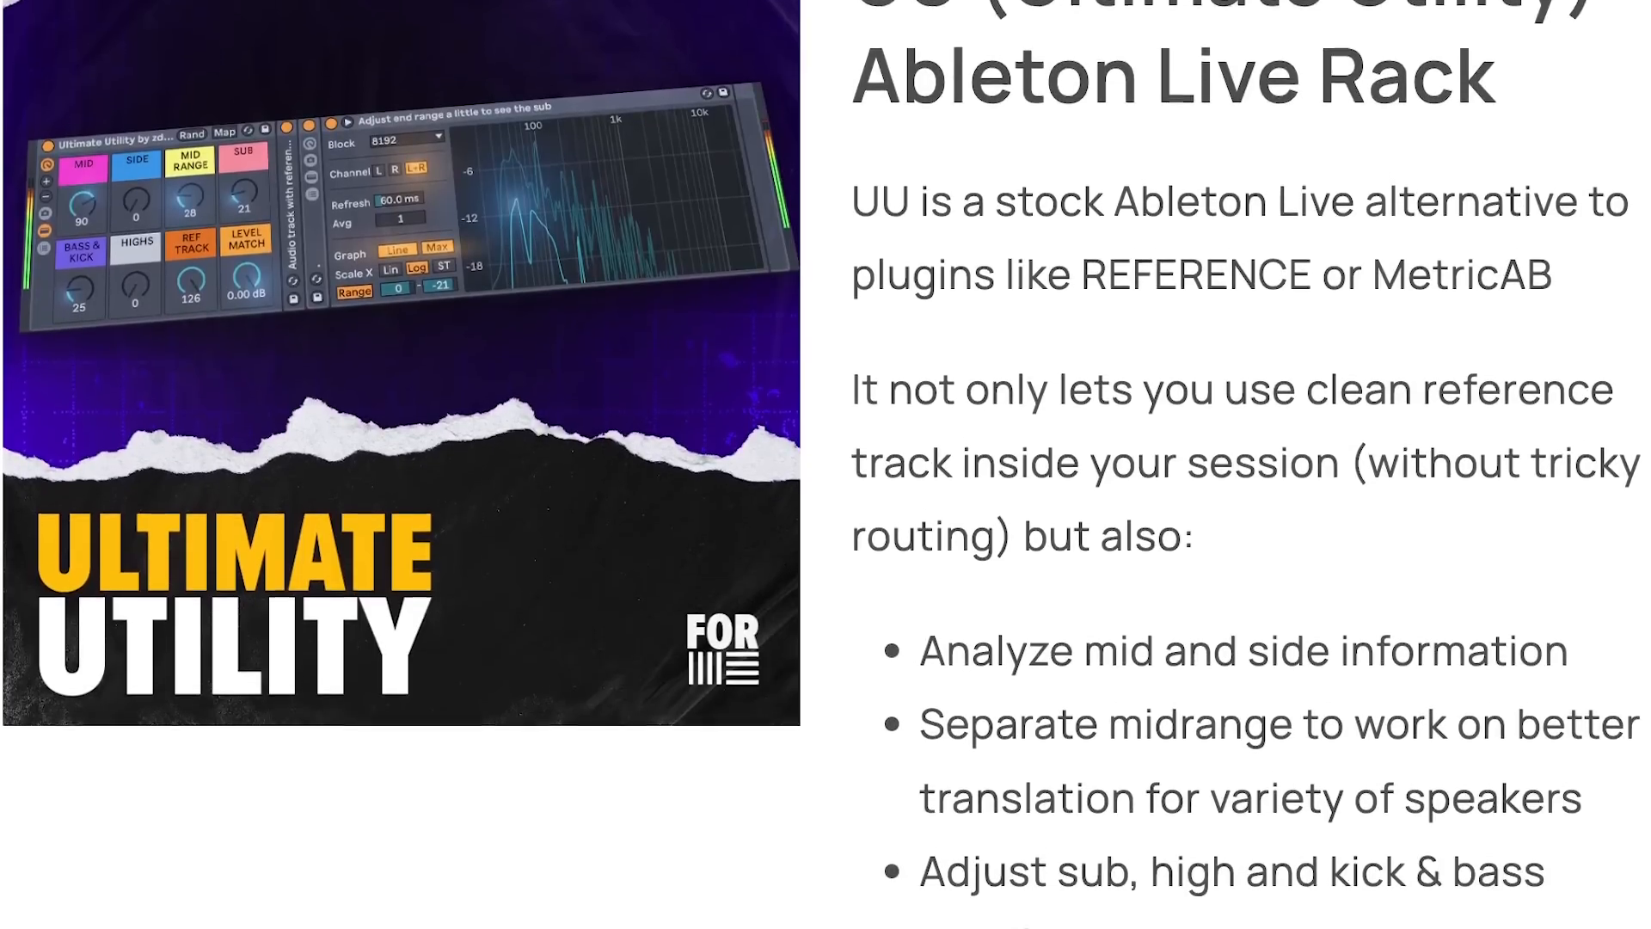
# Scroll the Ultimate Utility page down to the download options and demo video
pyautogui.scroll(-3)
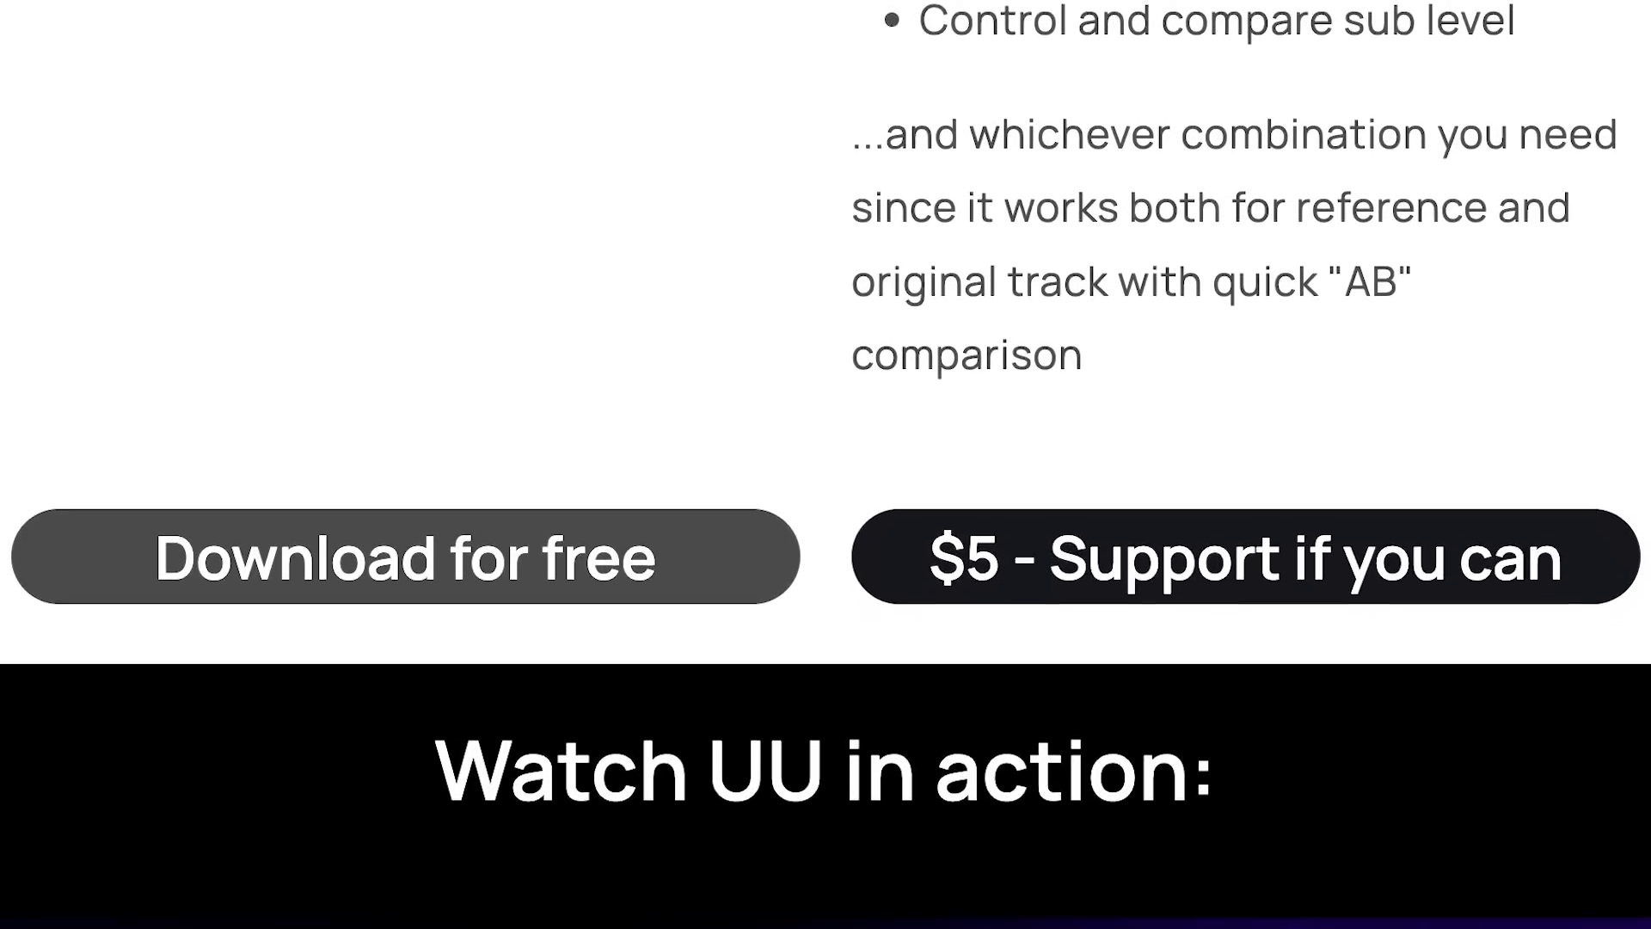
pyautogui.scroll(-3)
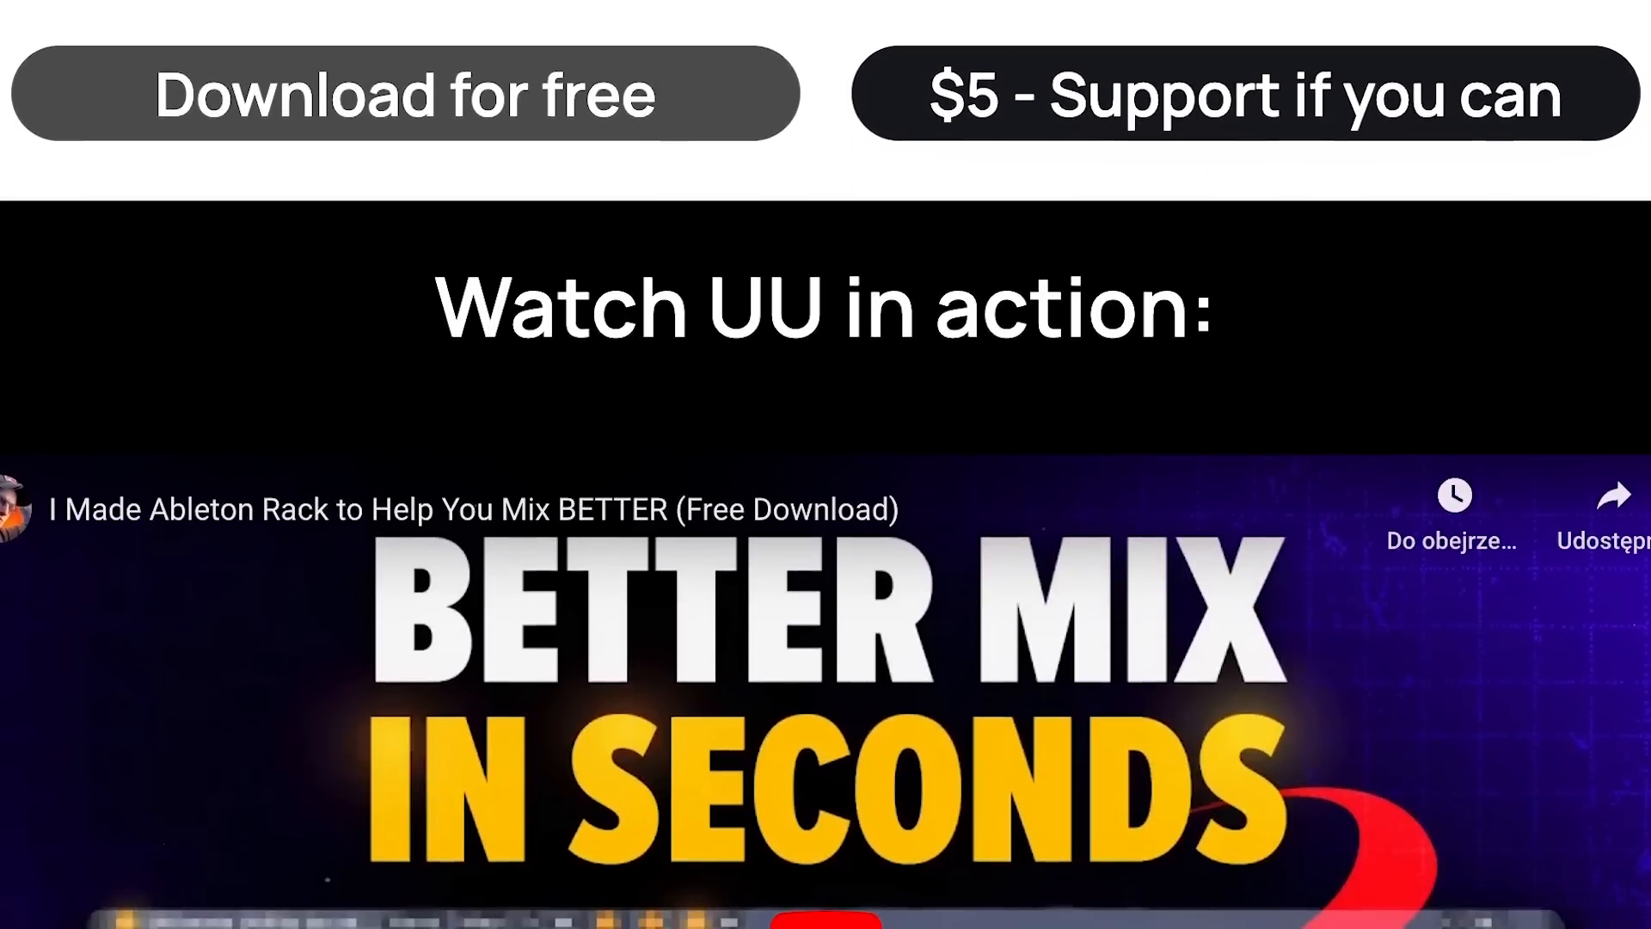